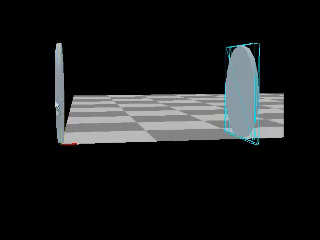
# Select the disc wheel before adding the cylinder axle primitive to the scene.
pyautogui.click(244, 90)
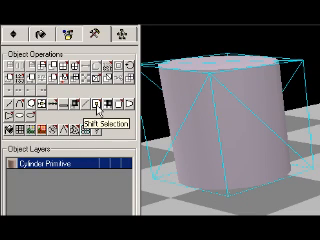
pyautogui.moveTo(98, 104)
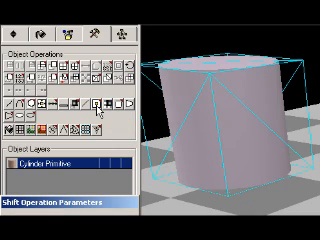
# Bring up the Shift Operation Parameters for the selected cylinder primitive.
pyautogui.click(96, 104)
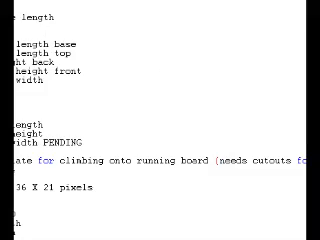
pyautogui.scroll(-3)
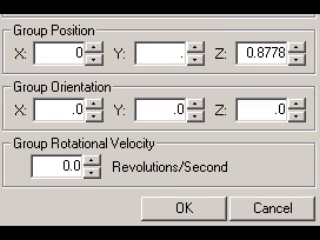
# Set the group's Z position to .52 so the axle sits between the wheels.
pyautogui.write('.52')
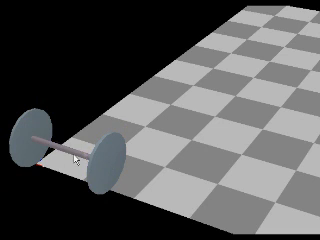
# Select the front disc wheel of the wheel-and-axle assembly.
pyautogui.click(100, 150)
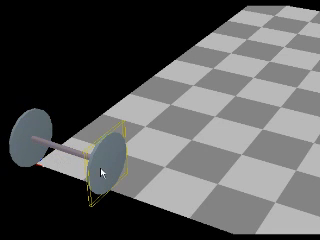